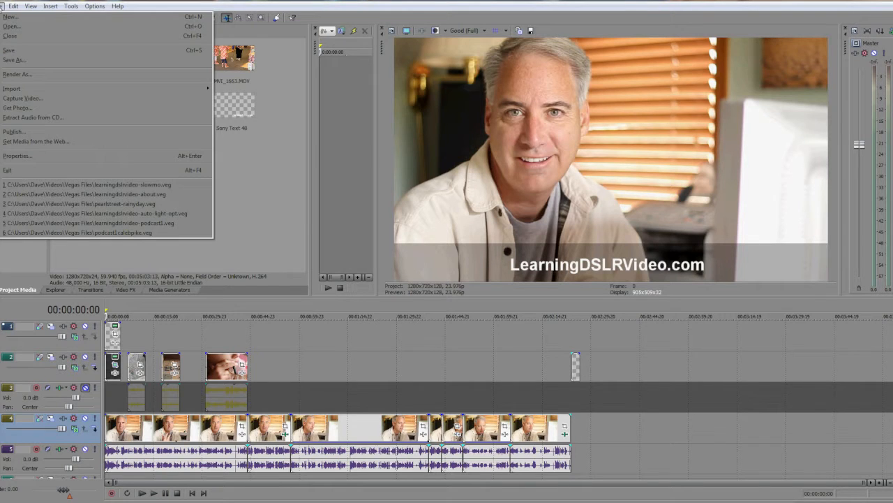
# Bring up the project properties showing the 1280×720, 23.976 fps video settings.
pyautogui.click(17, 157)
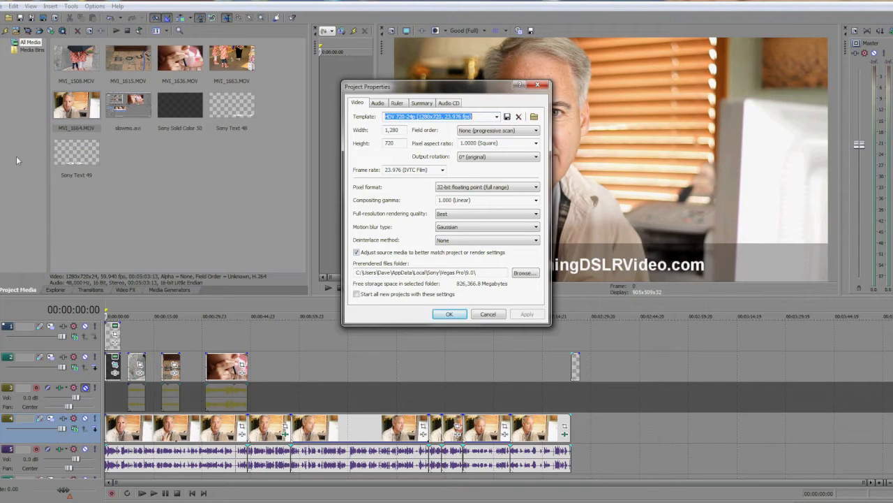
pyautogui.moveTo(477, 173)
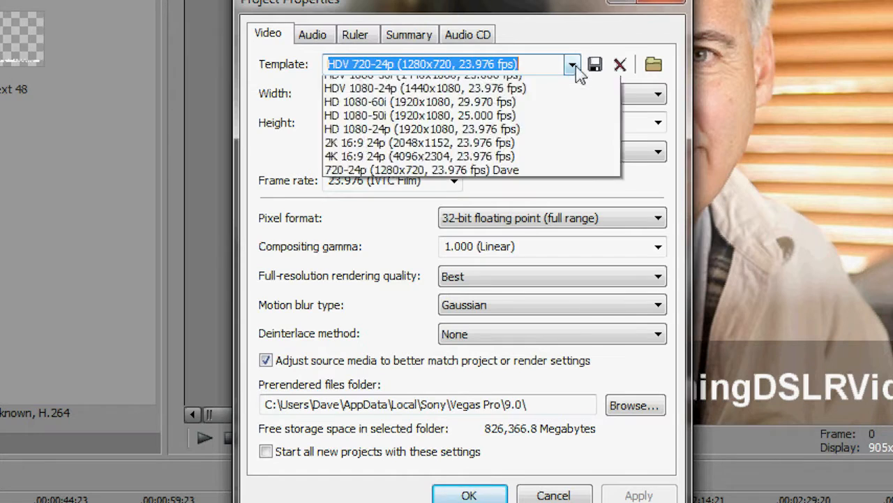
# Choose the custom 720-24p (1280×720, 23.976 fps) Dave preset as the project template.
pyautogui.click(421, 170)
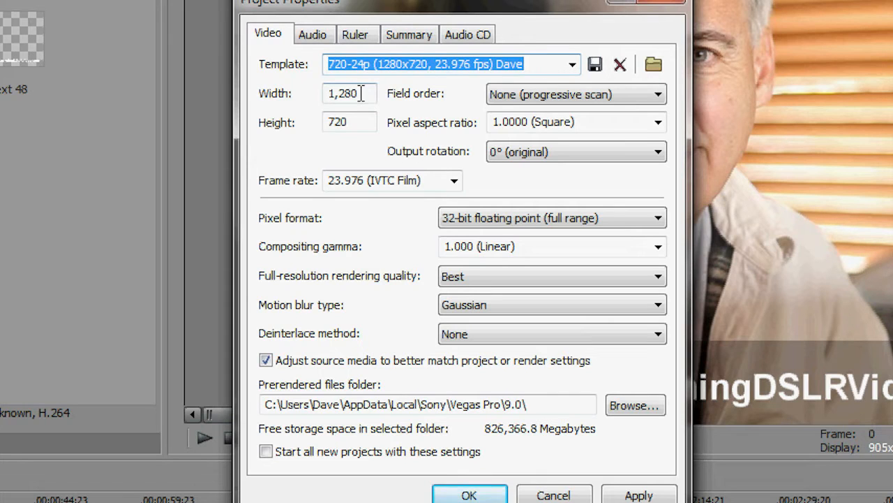
pyautogui.moveTo(351, 125)
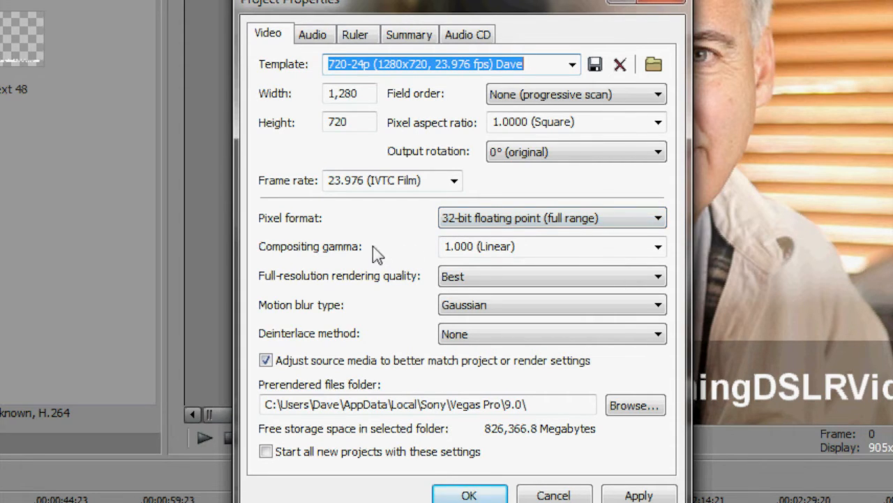
pyautogui.click(551, 245)
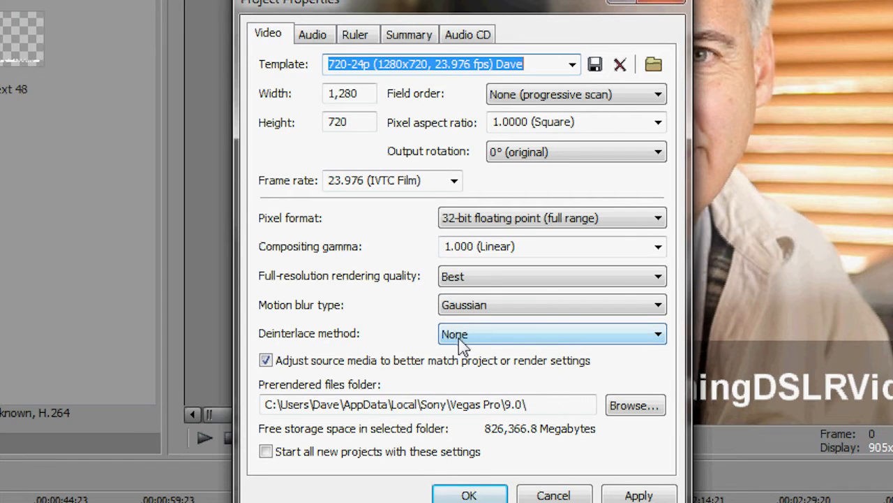
pyautogui.click(551, 334)
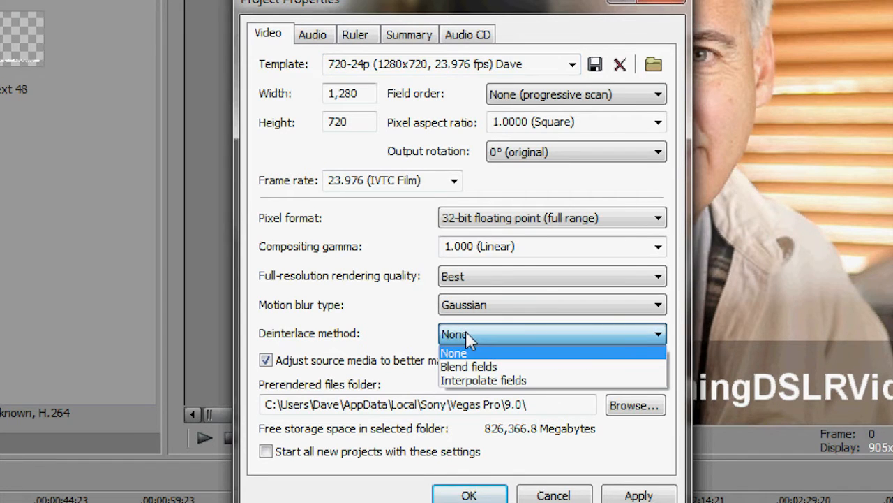
pyautogui.click(452, 352)
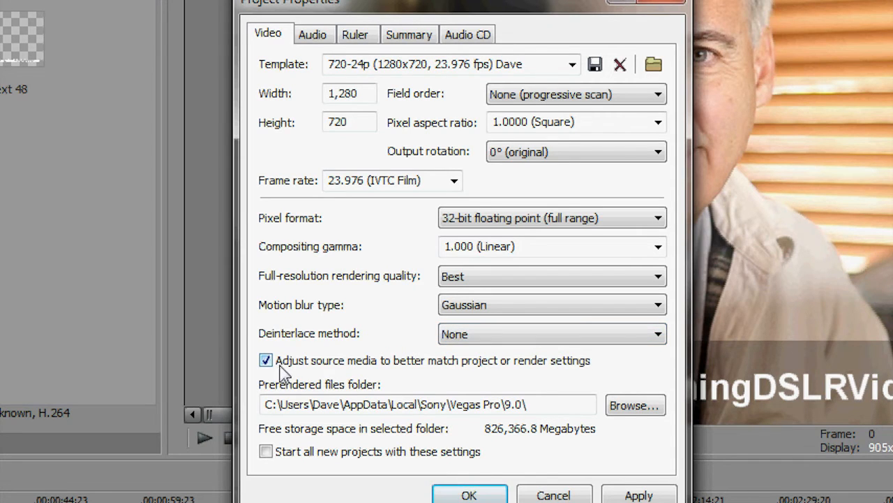
pyautogui.moveTo(342, 377)
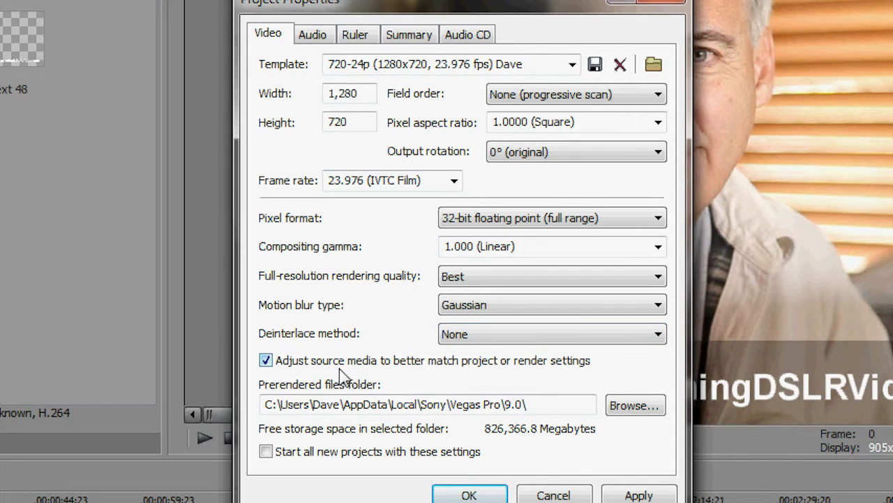
pyautogui.moveTo(519, 370)
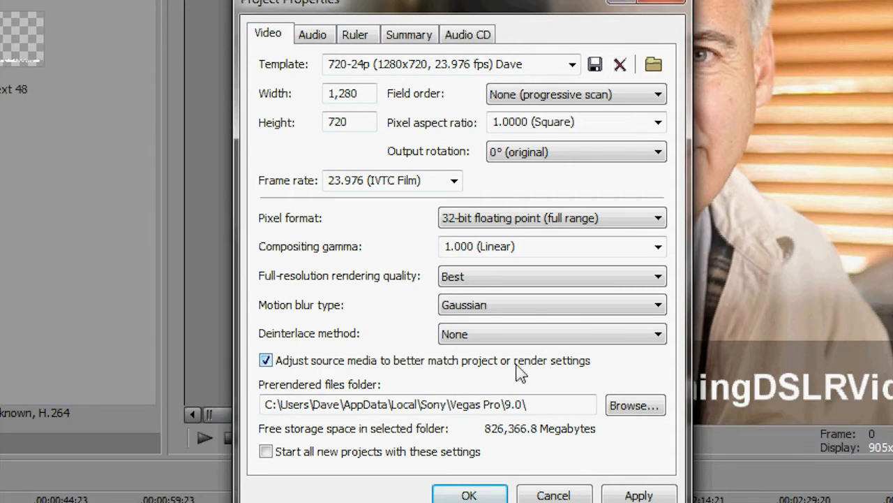
pyautogui.moveTo(575, 371)
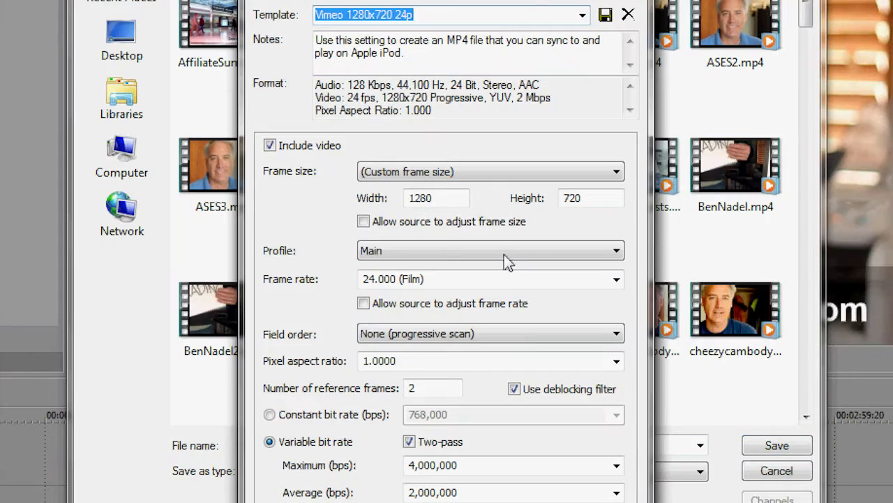
pyautogui.moveTo(388, 35)
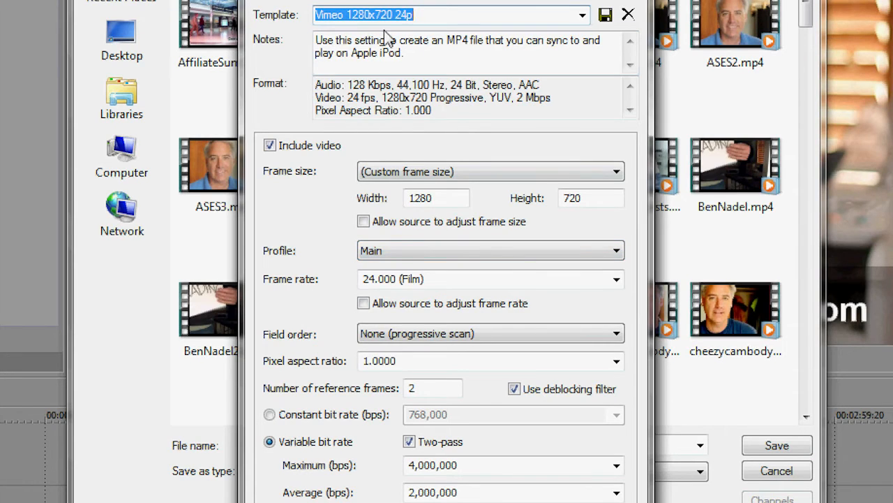
pyautogui.moveTo(328, 193)
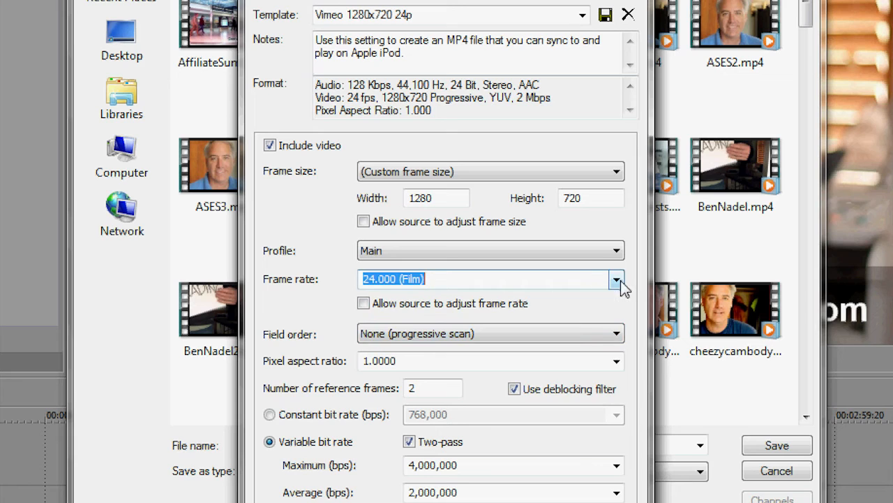
# Change the render template's frame rate to 23.976 (IVTC Film) to match the project.
pyautogui.click(617, 280)
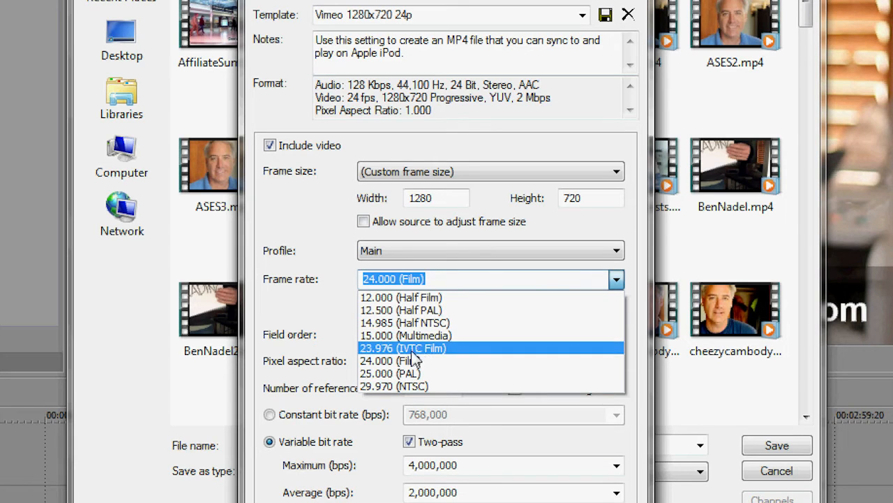
pyautogui.click(402, 348)
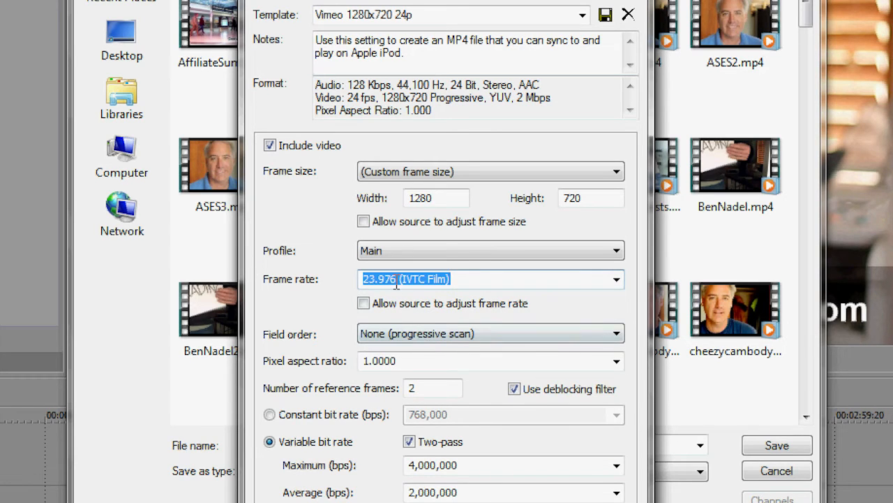
pyautogui.moveTo(330, 346)
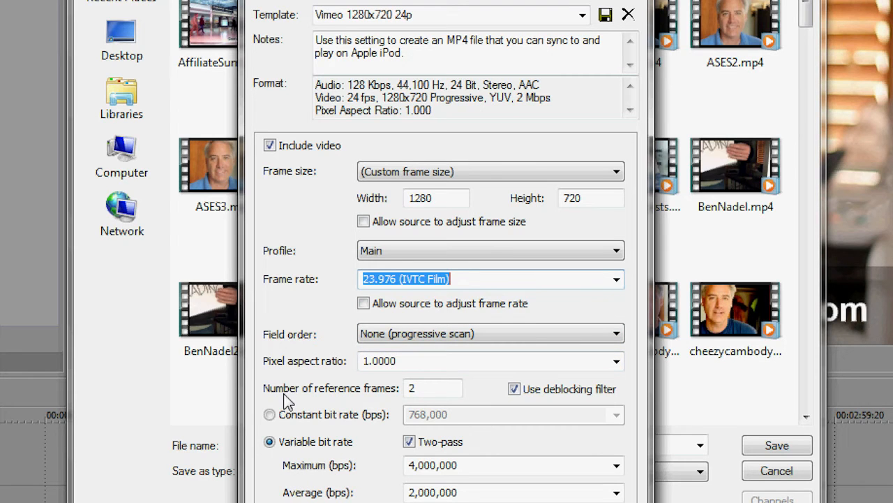
pyautogui.click(433, 388)
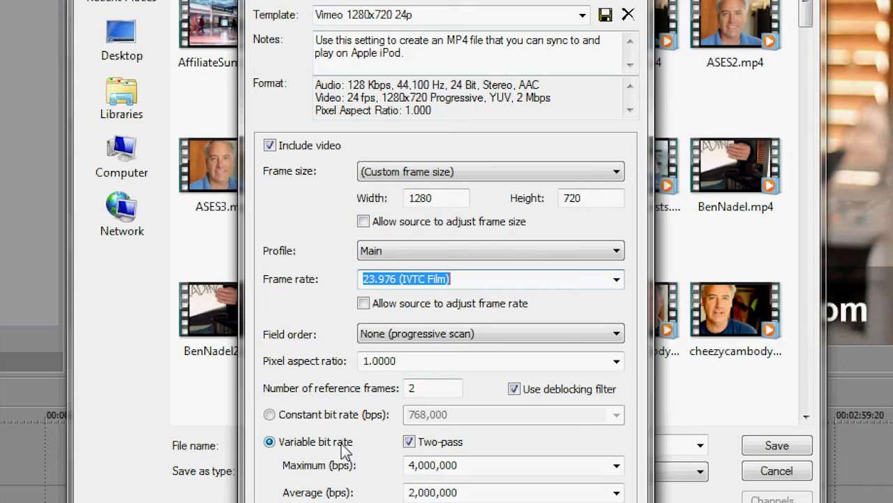
pyautogui.moveTo(360, 447)
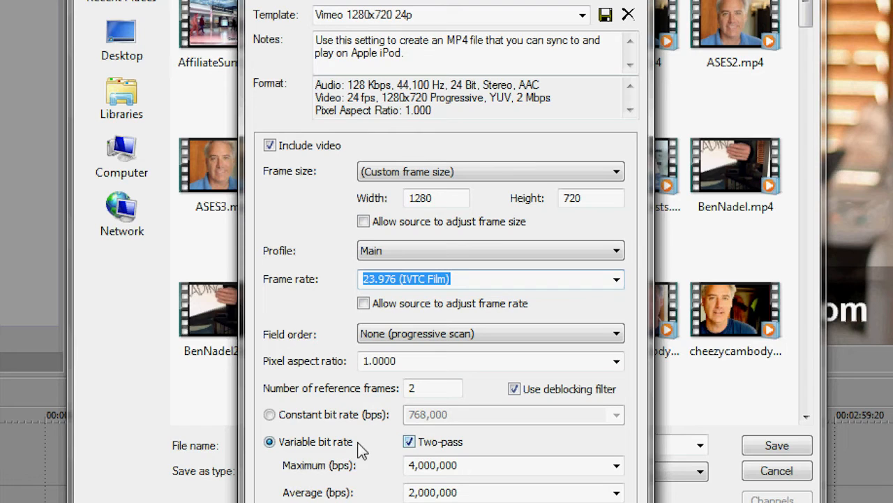
pyautogui.moveTo(446, 450)
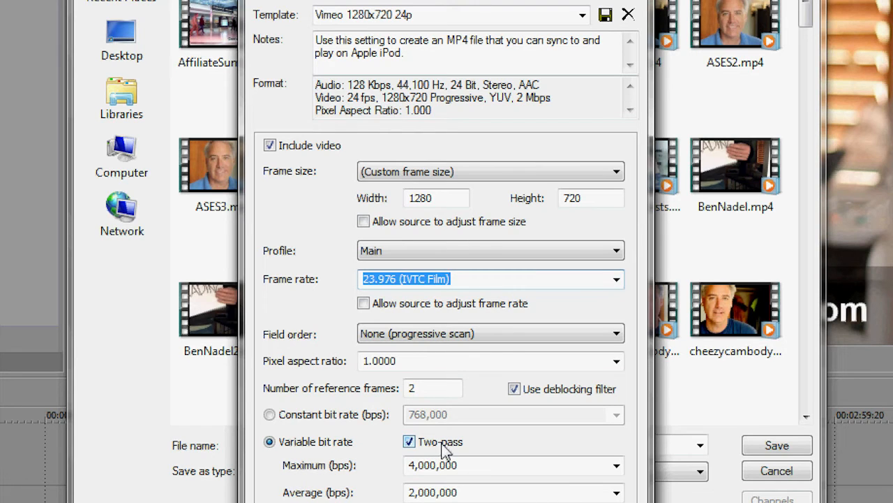
pyautogui.moveTo(300, 478)
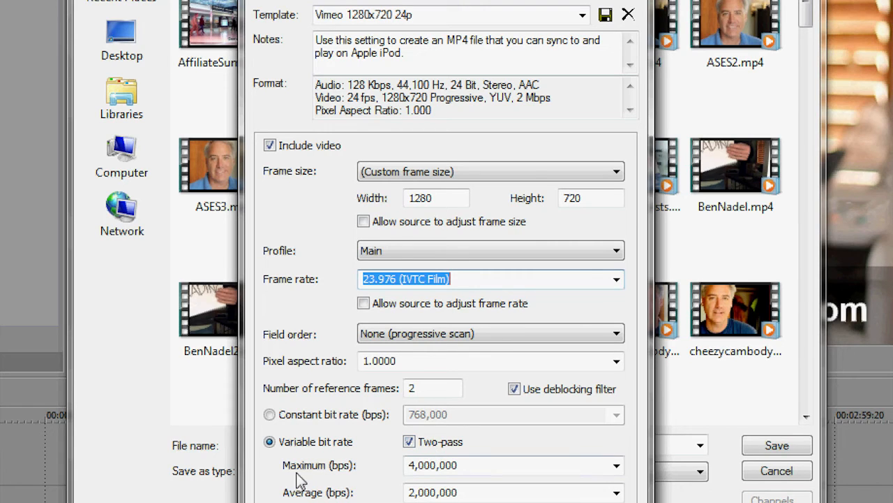
pyautogui.moveTo(338, 472)
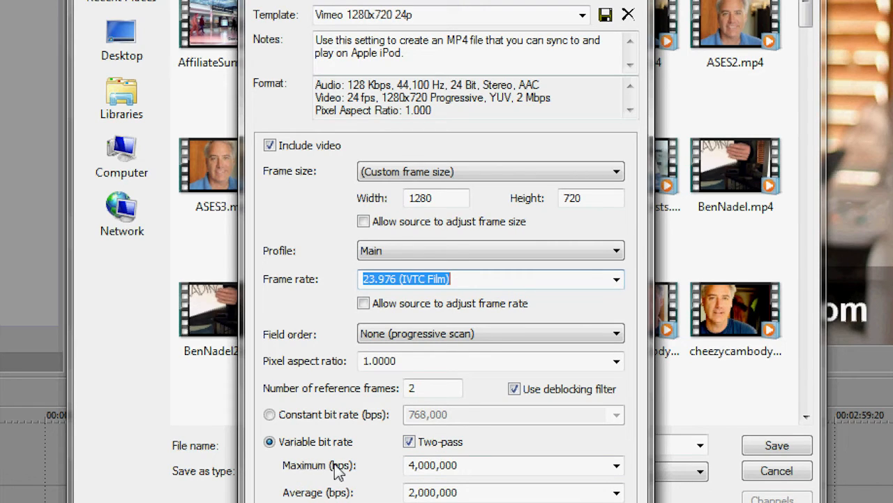
pyautogui.click(488, 465)
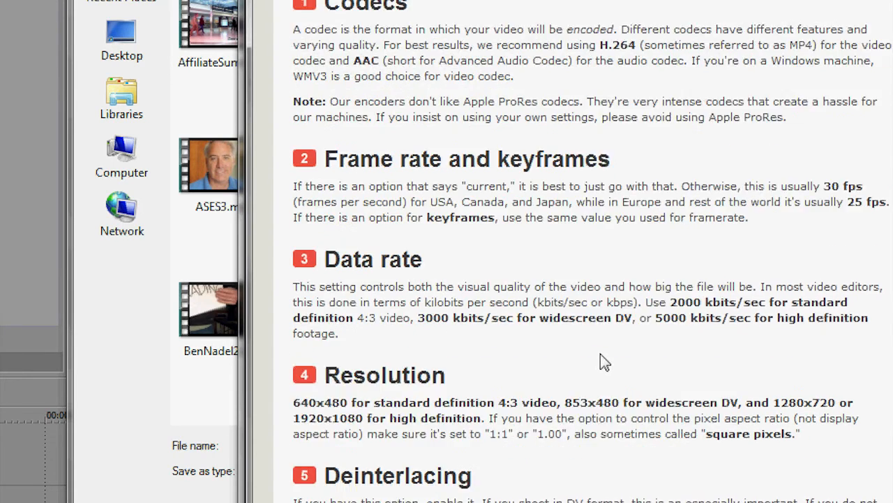
# Scroll through the Vimeo compression guidelines on codecs, frame rate and resolution.
pyautogui.scroll(-3)
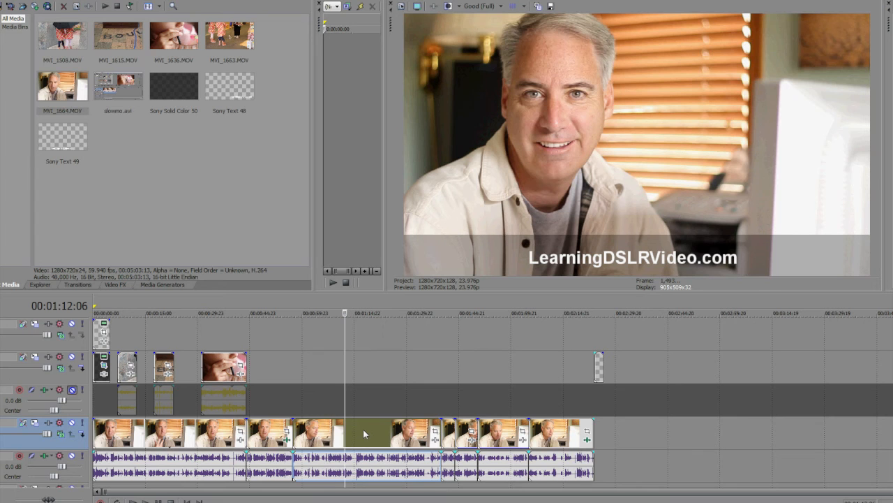
pyautogui.moveTo(369, 433)
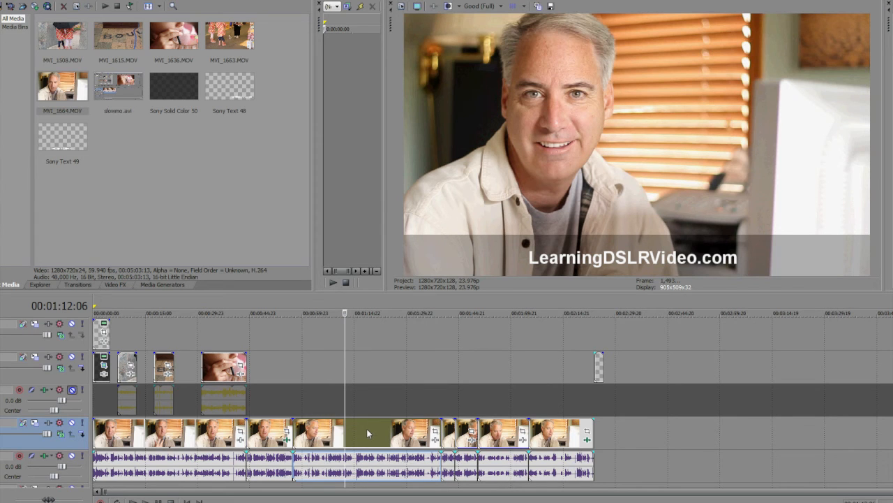